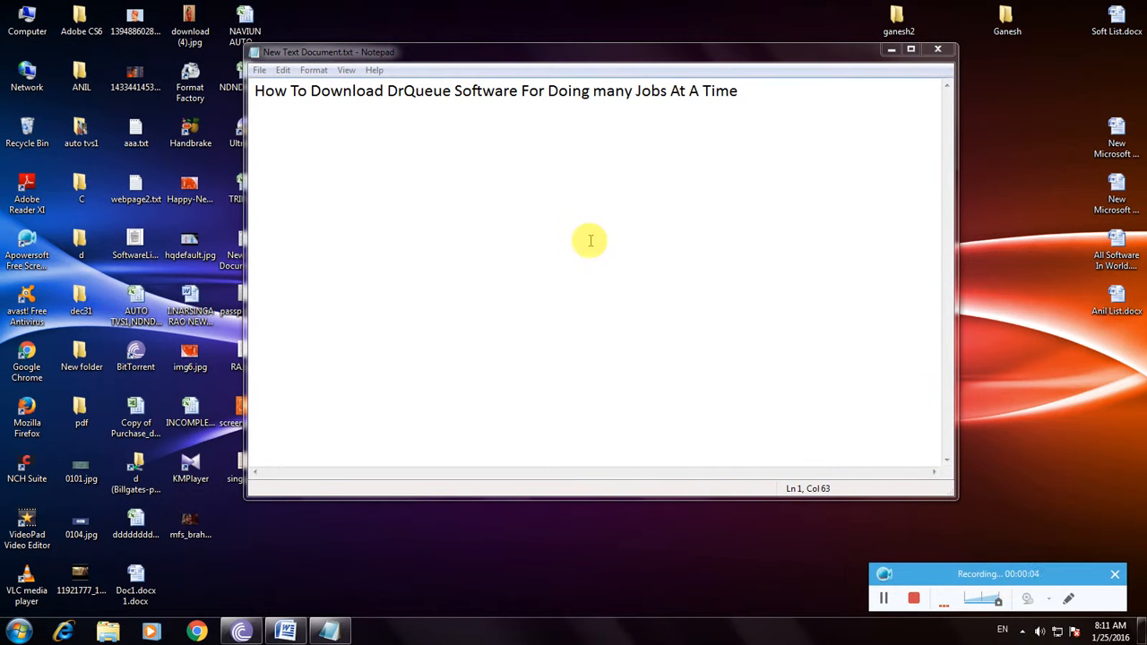
pyautogui.moveTo(589, 236)
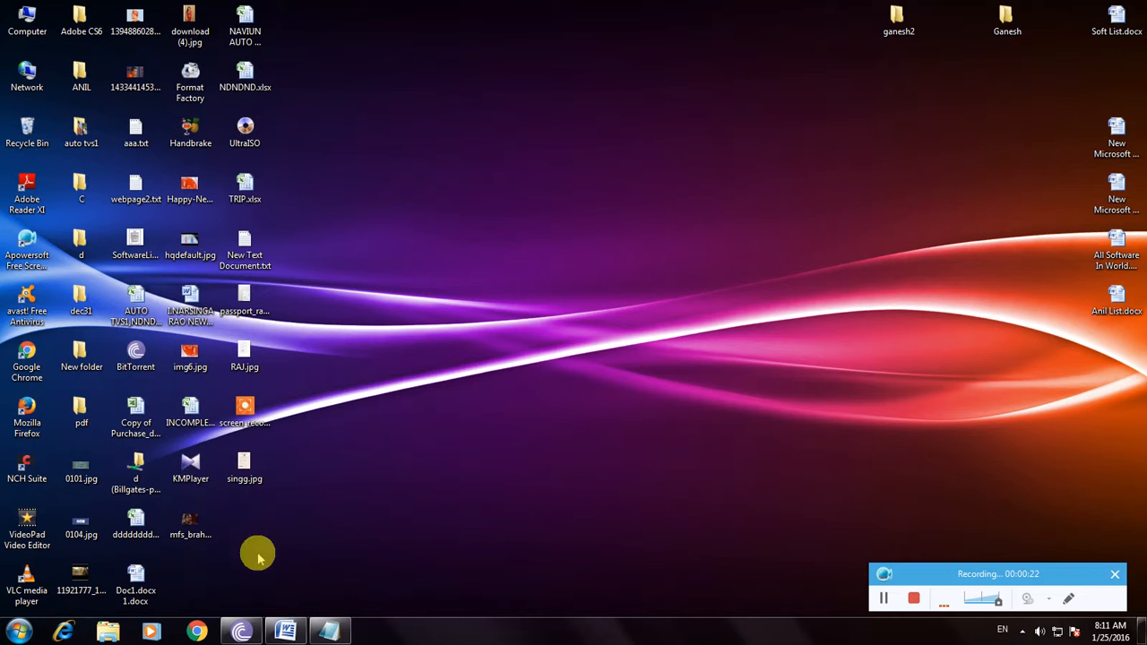
pyautogui.moveTo(233, 609)
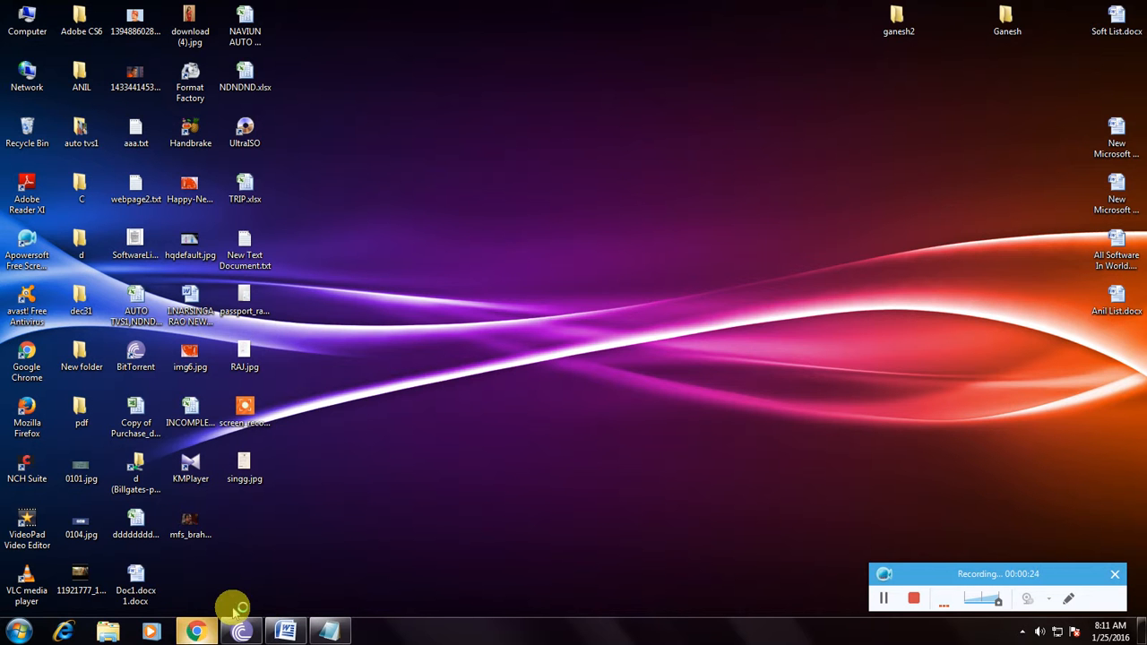
pyautogui.moveTo(349, 511)
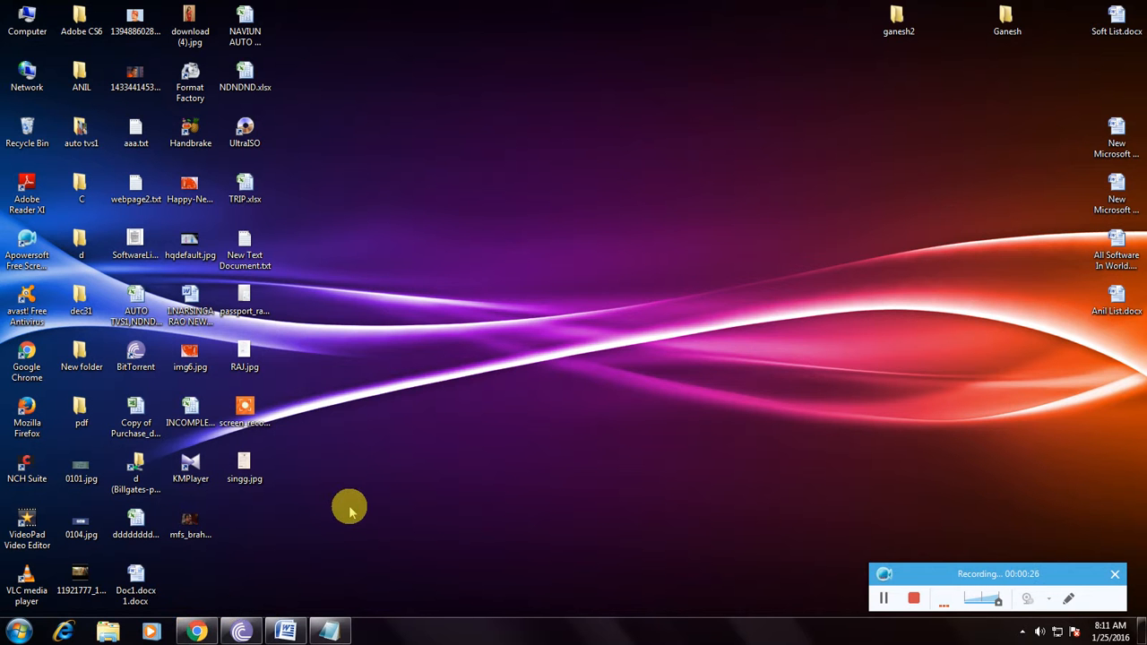
# Open Chrome and search Google for "drqueue software download"
pyautogui.click(195, 631)
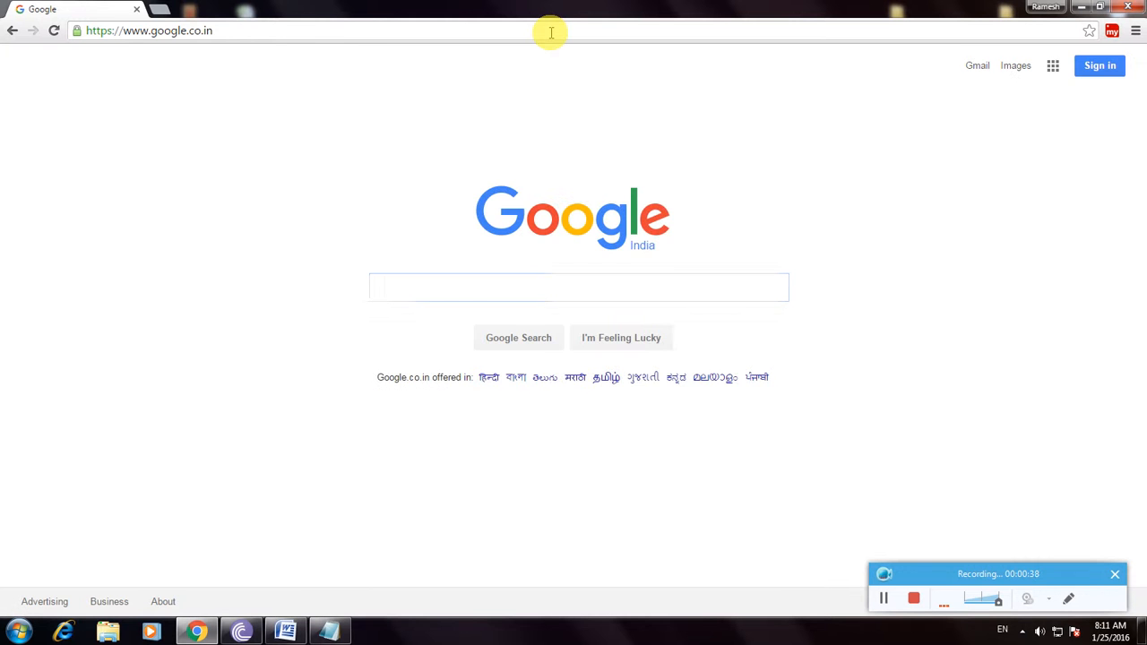
pyautogui.click(577, 287)
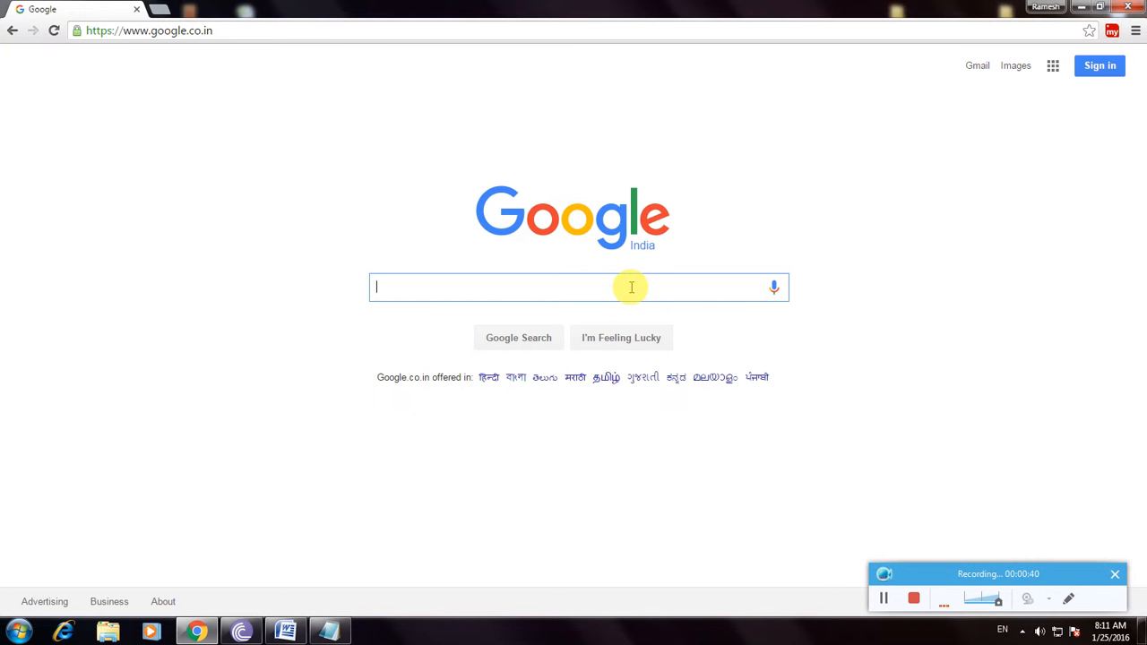
pyautogui.write('Drw')
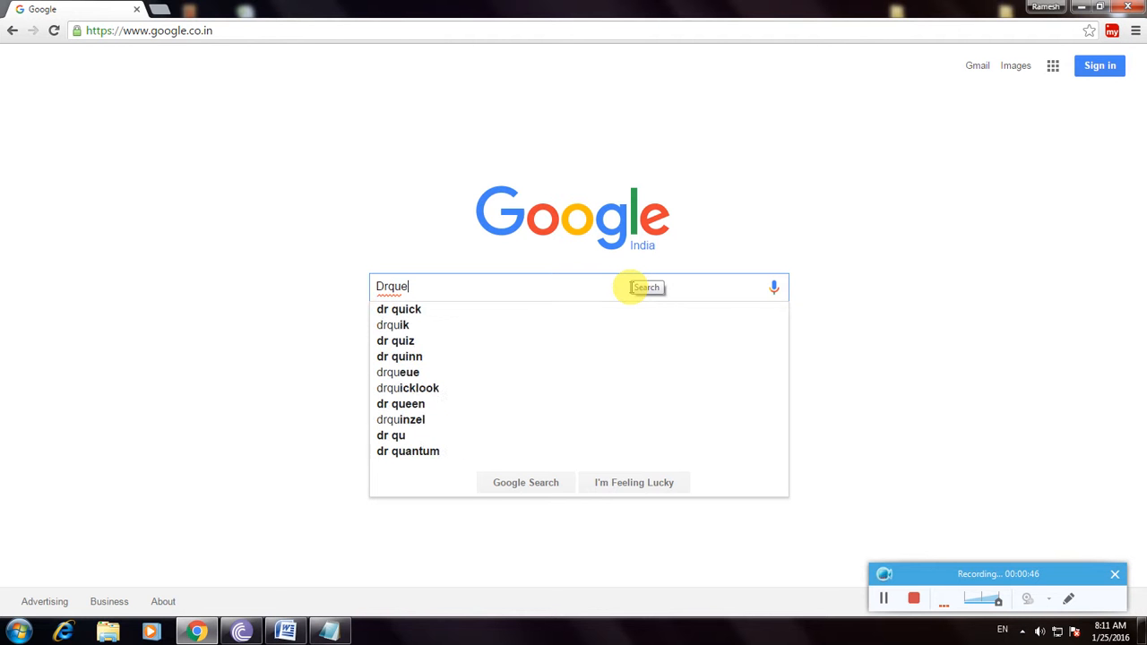
pyautogui.press('Backspace')
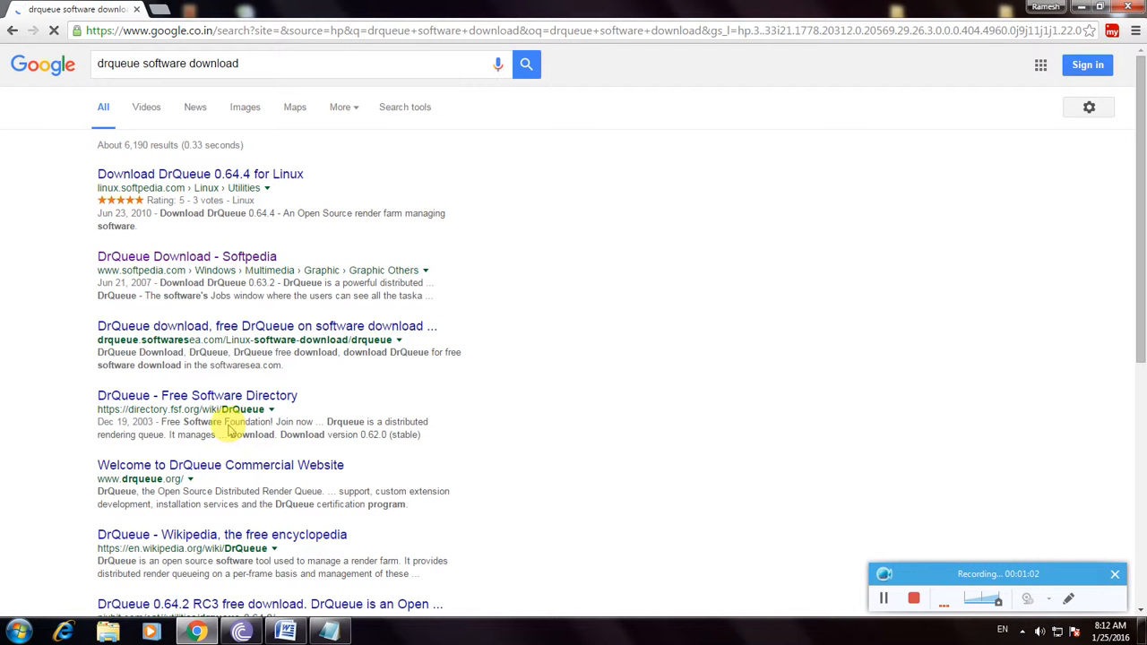
pyautogui.moveTo(152, 134)
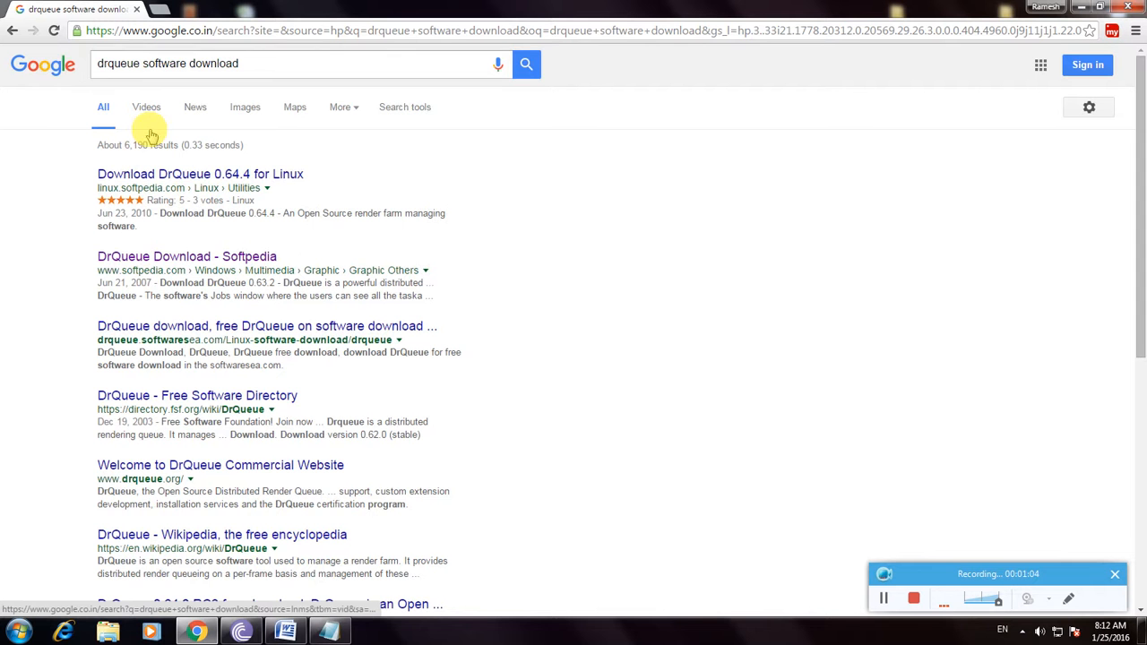
pyautogui.moveTo(349, 179)
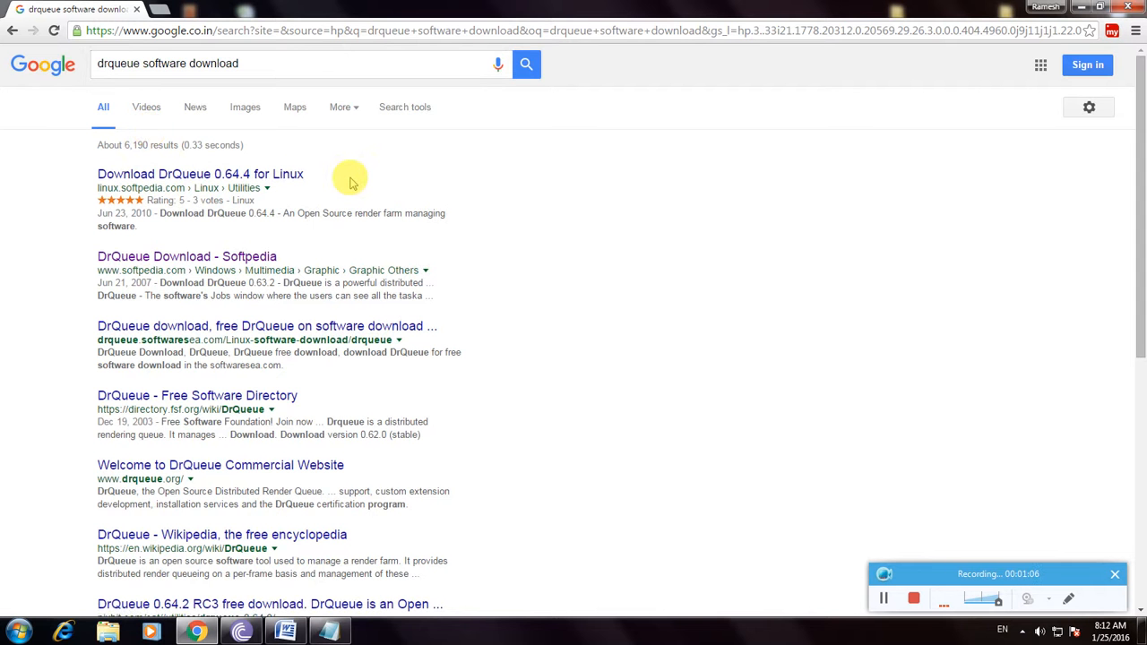
pyautogui.moveTo(275, 225)
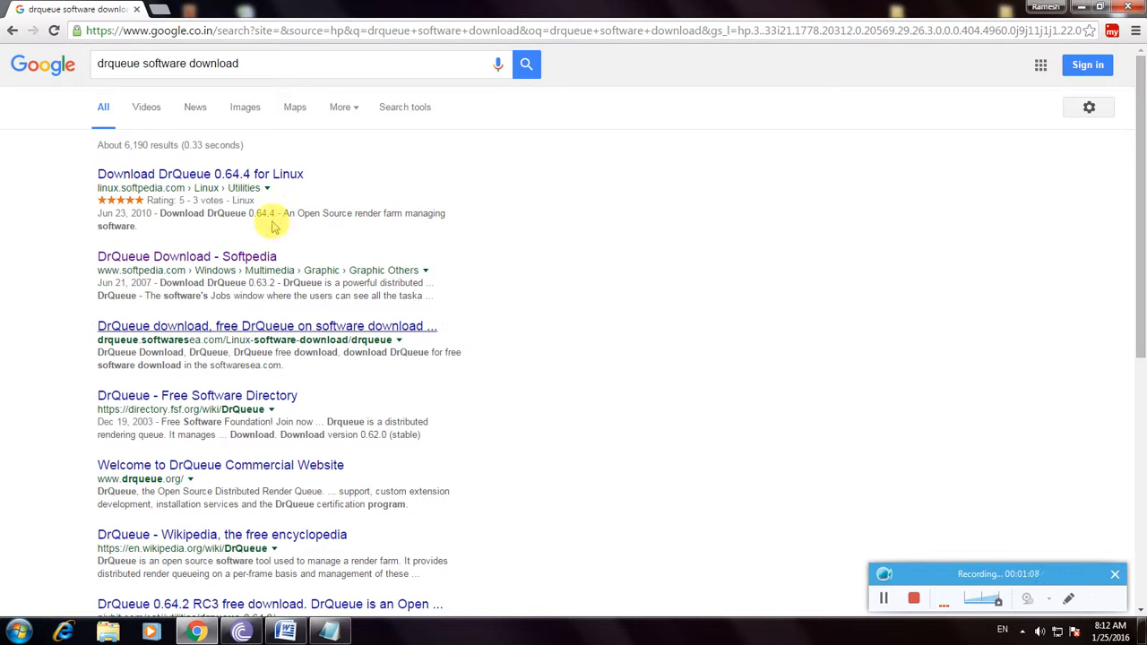
pyautogui.moveTo(186, 256)
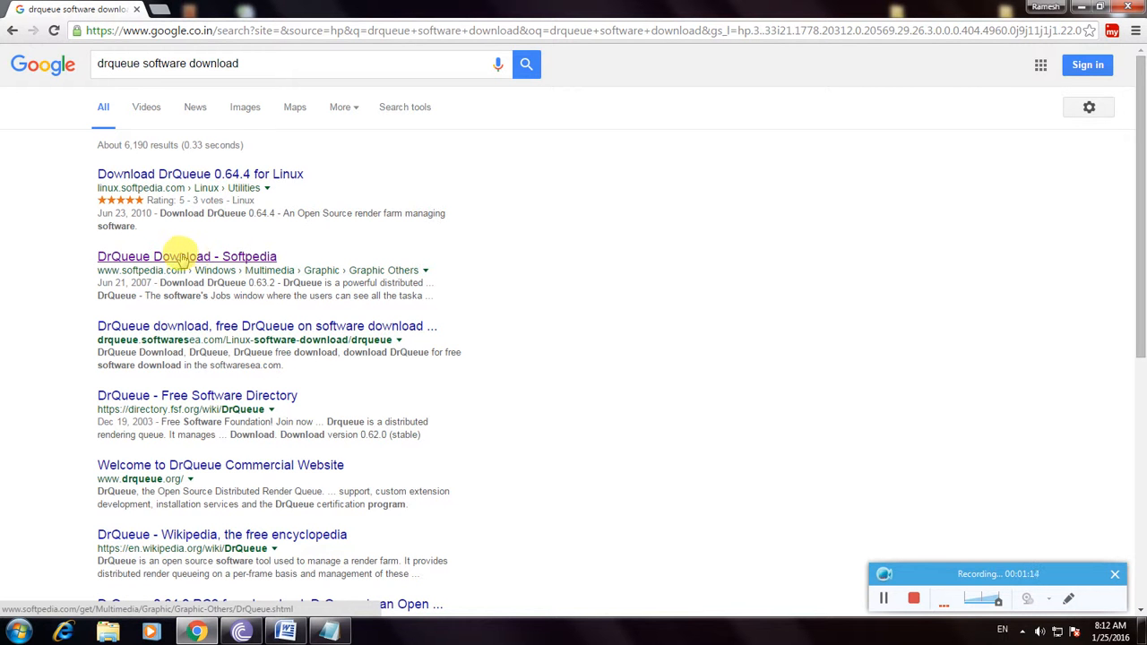
# Open the 'DrQueue Download - Softpedia' result in a new tab and switch to it
pyautogui.click(186, 257)
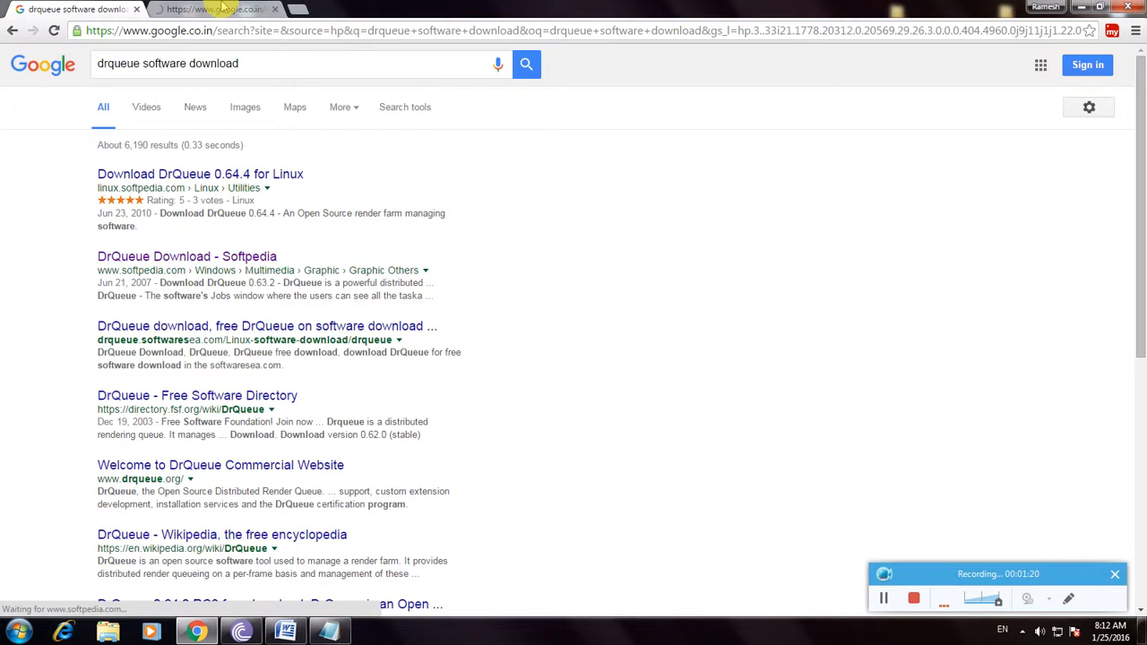
pyautogui.click(187, 256)
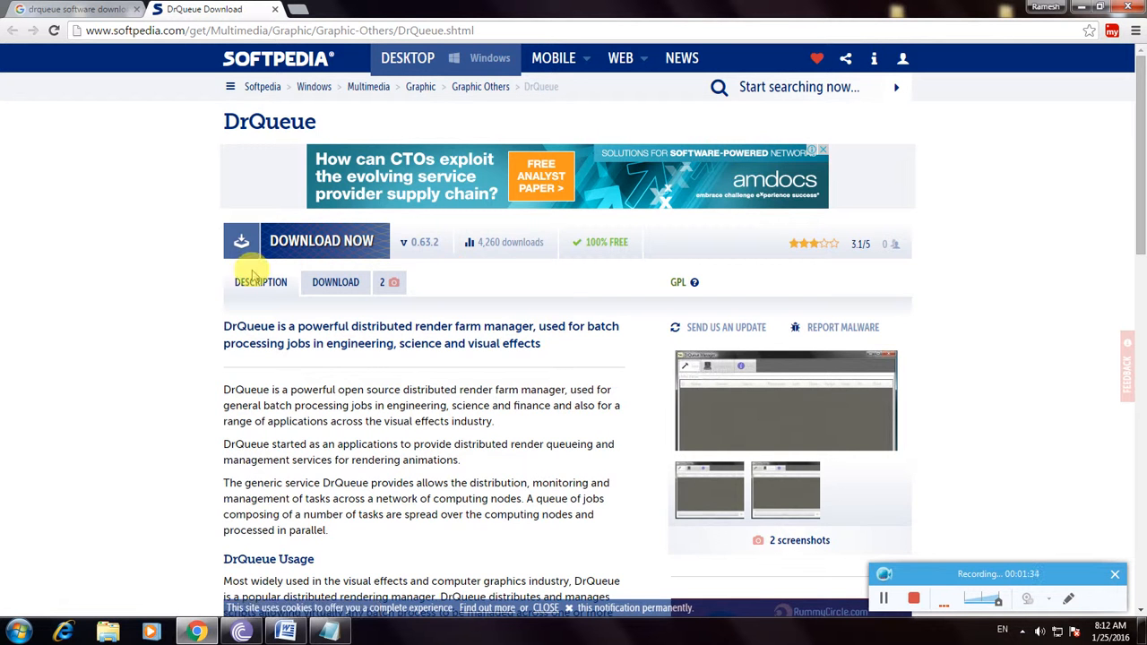
pyautogui.scroll(-3)
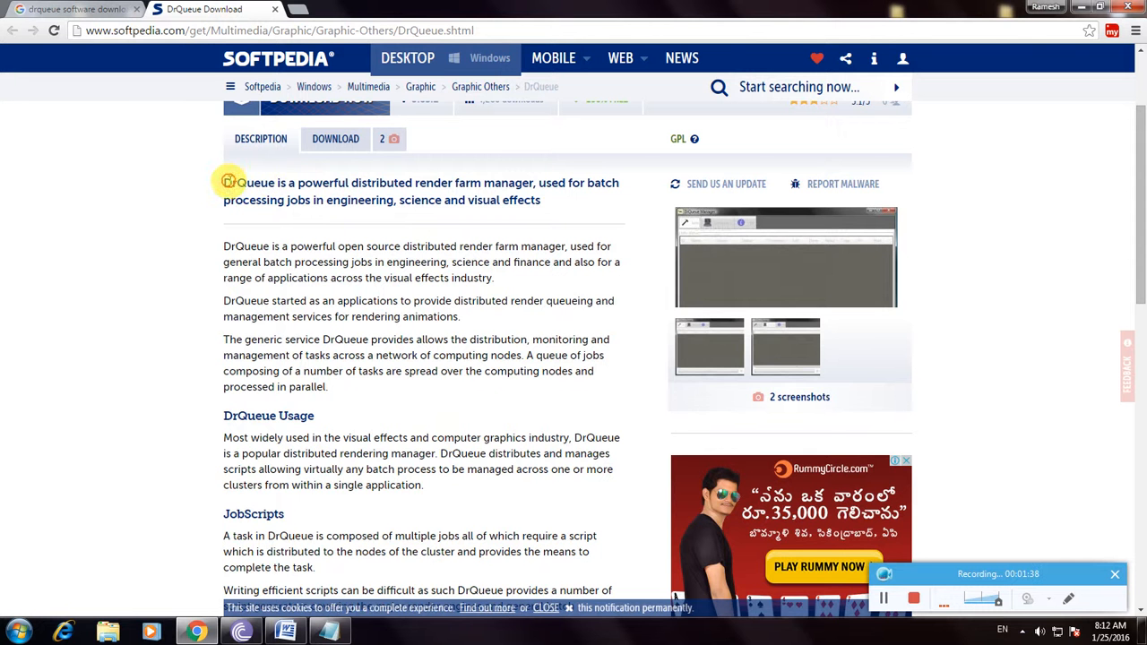
pyautogui.moveTo(229, 183); pyautogui.dragTo(448, 183)
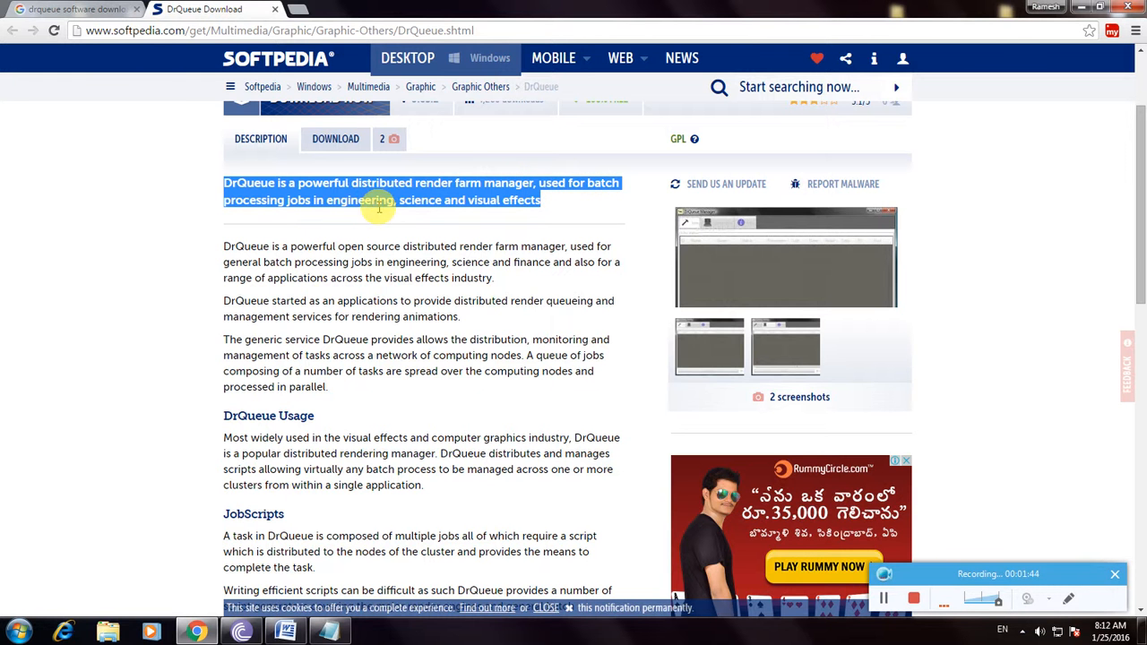
pyautogui.click(119, 228)
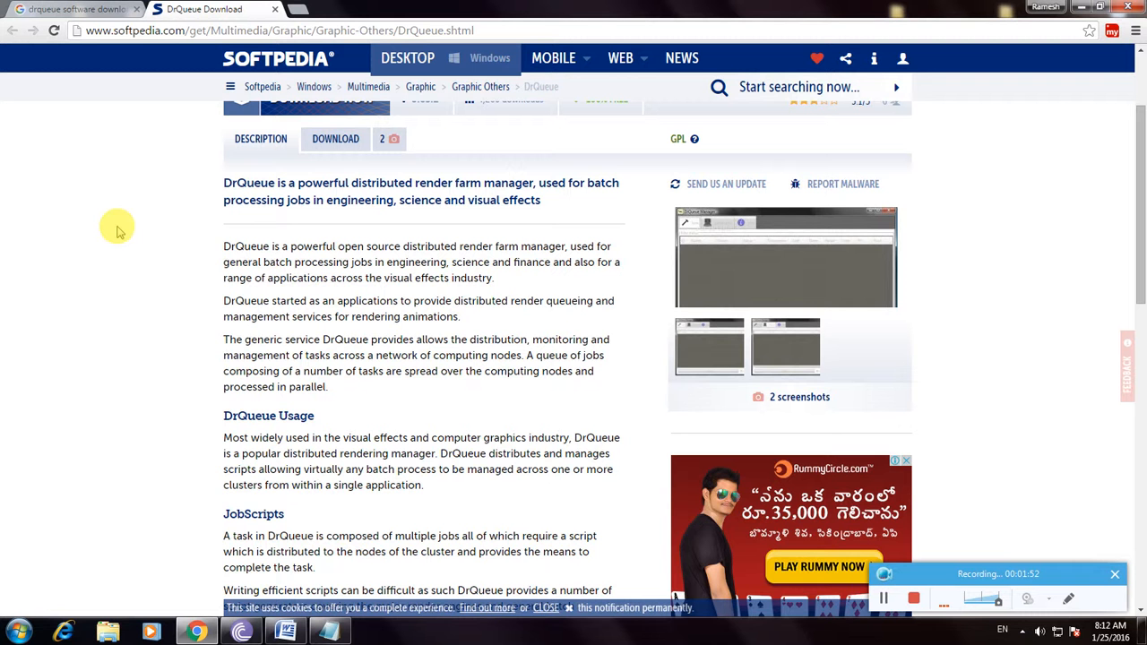
pyautogui.moveTo(132, 394)
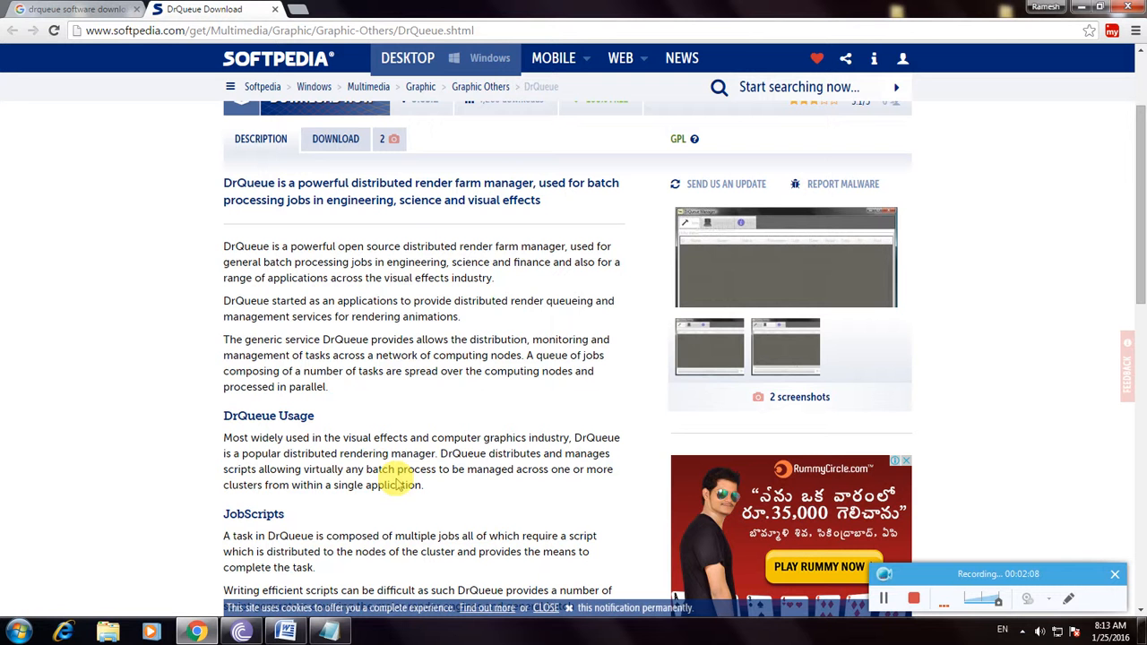
pyautogui.moveTo(538, 484)
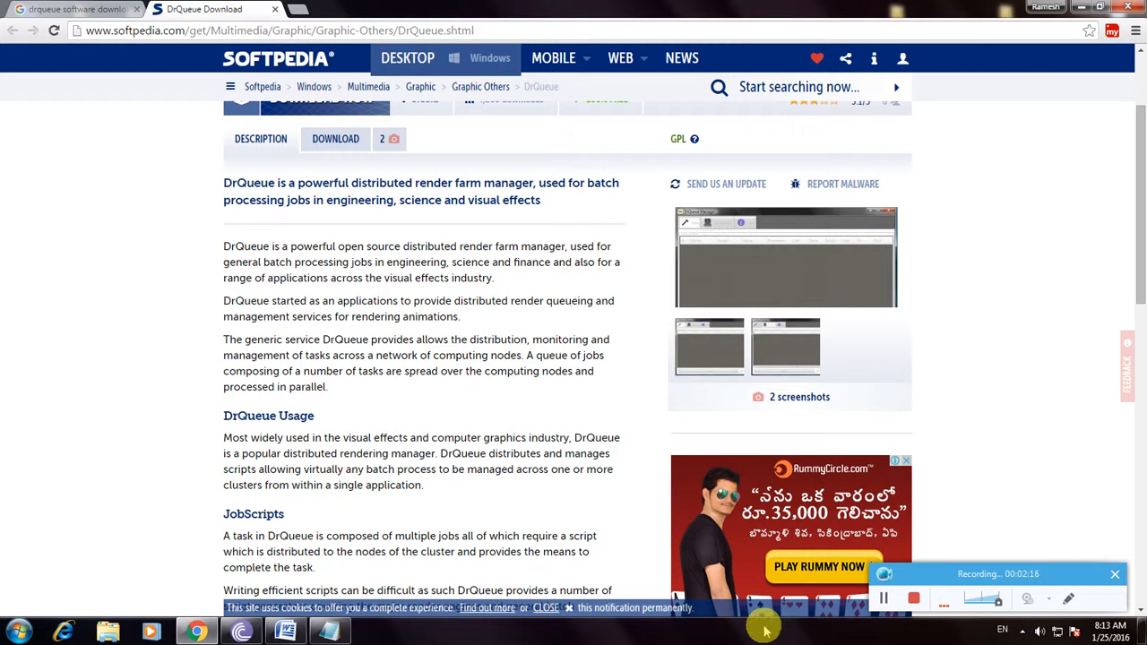
pyautogui.click(881, 599)
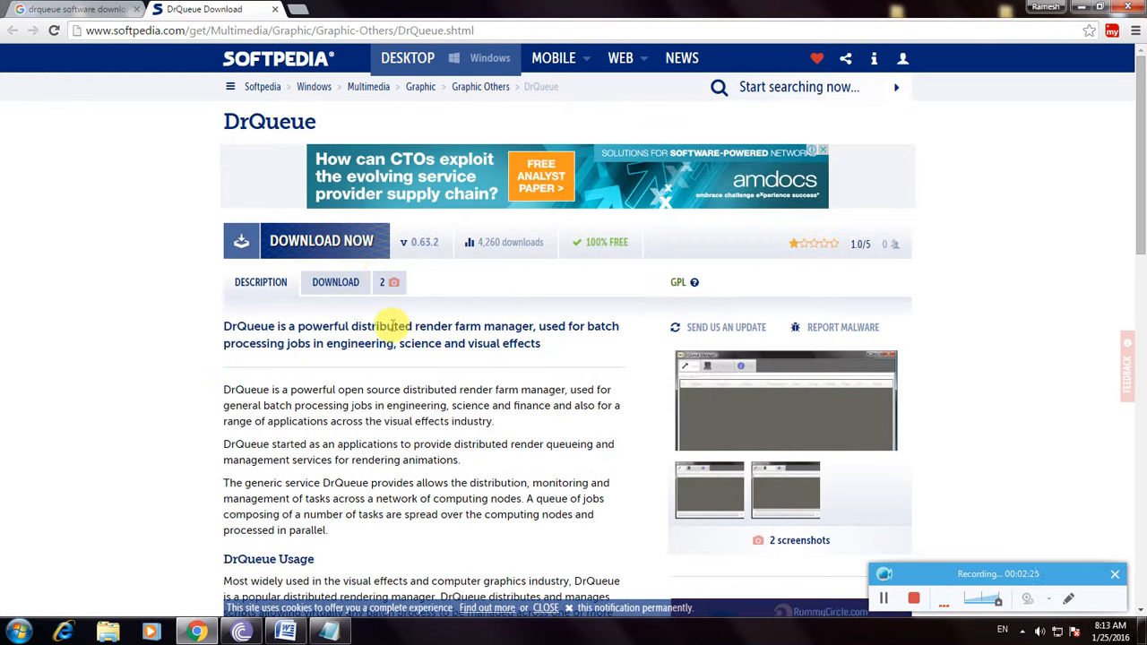
pyautogui.click(321, 240)
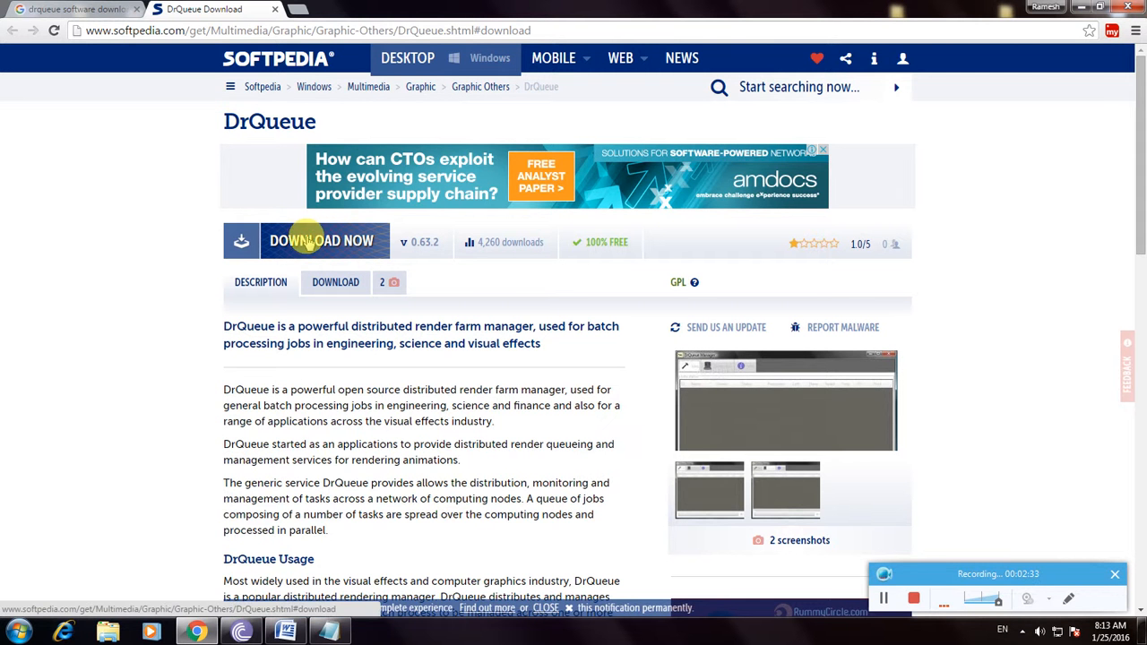
# Download drqueue-setup_0_63_2.zip from Softpedia's External Mirror 1
pyautogui.click(320, 241)
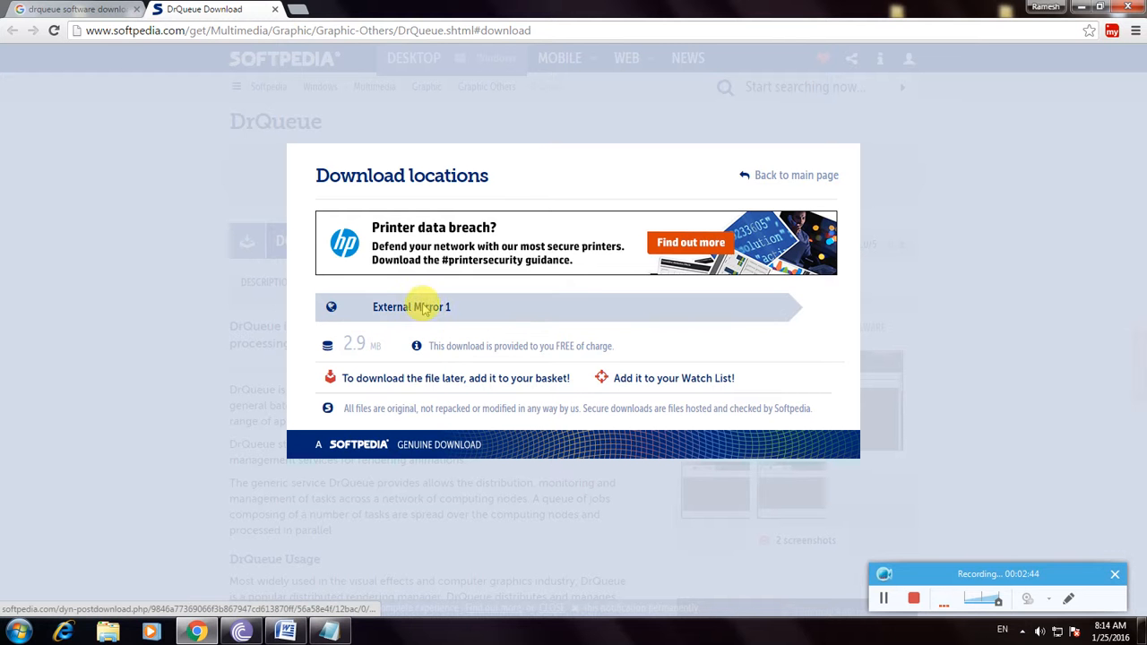
pyautogui.click(411, 307)
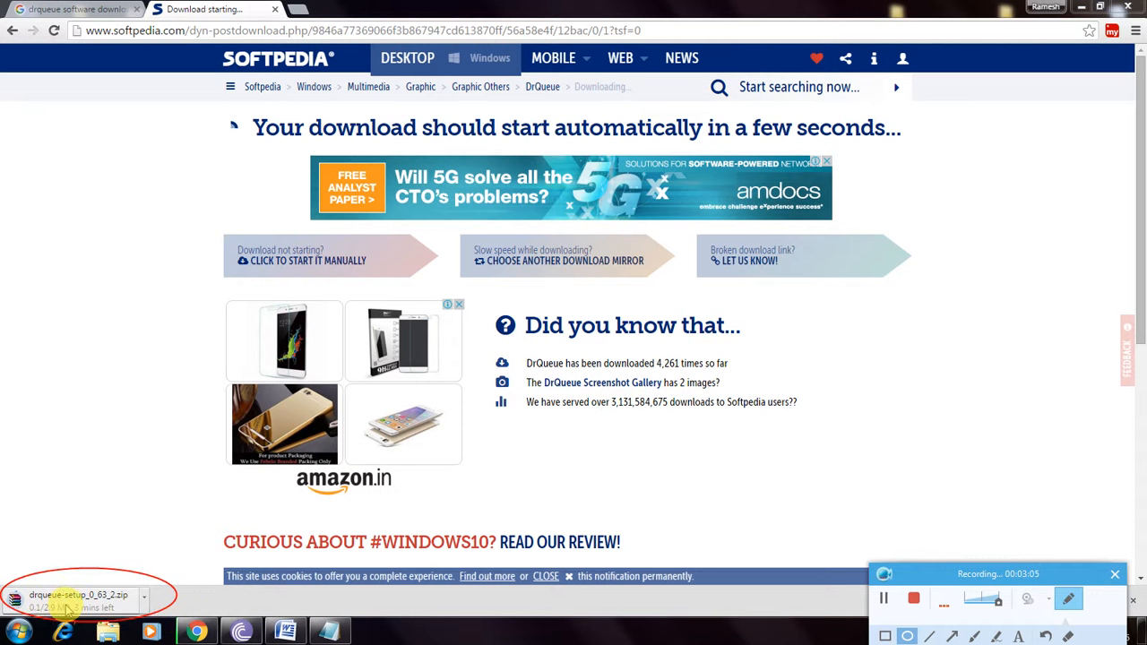
pyautogui.moveTo(102, 554)
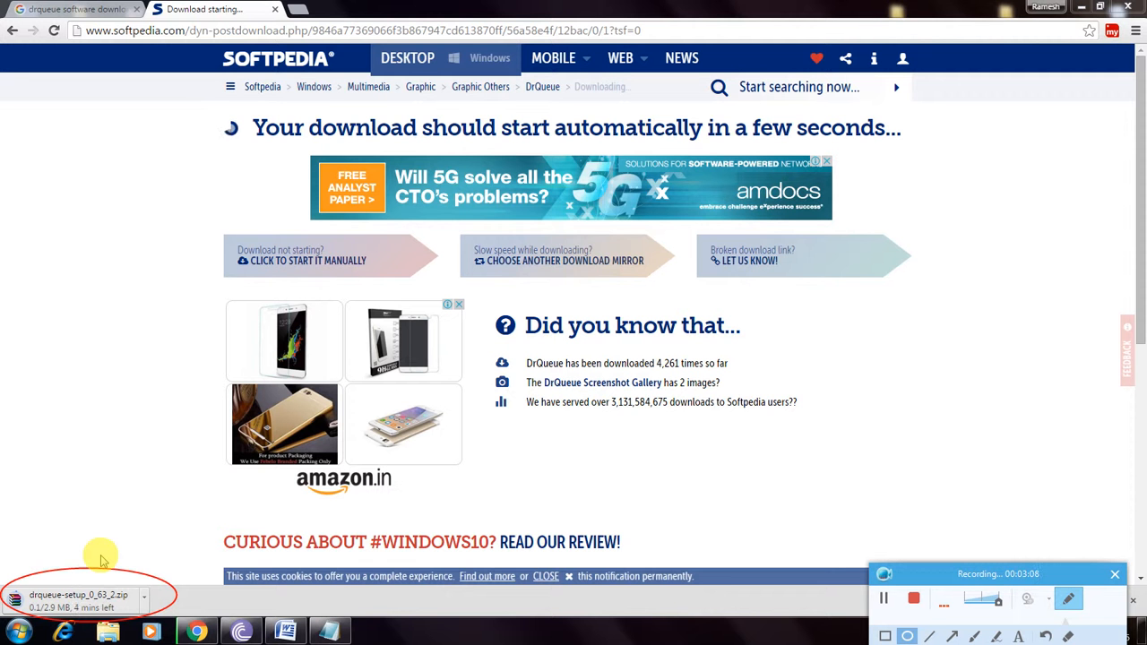
pyautogui.moveTo(208, 484)
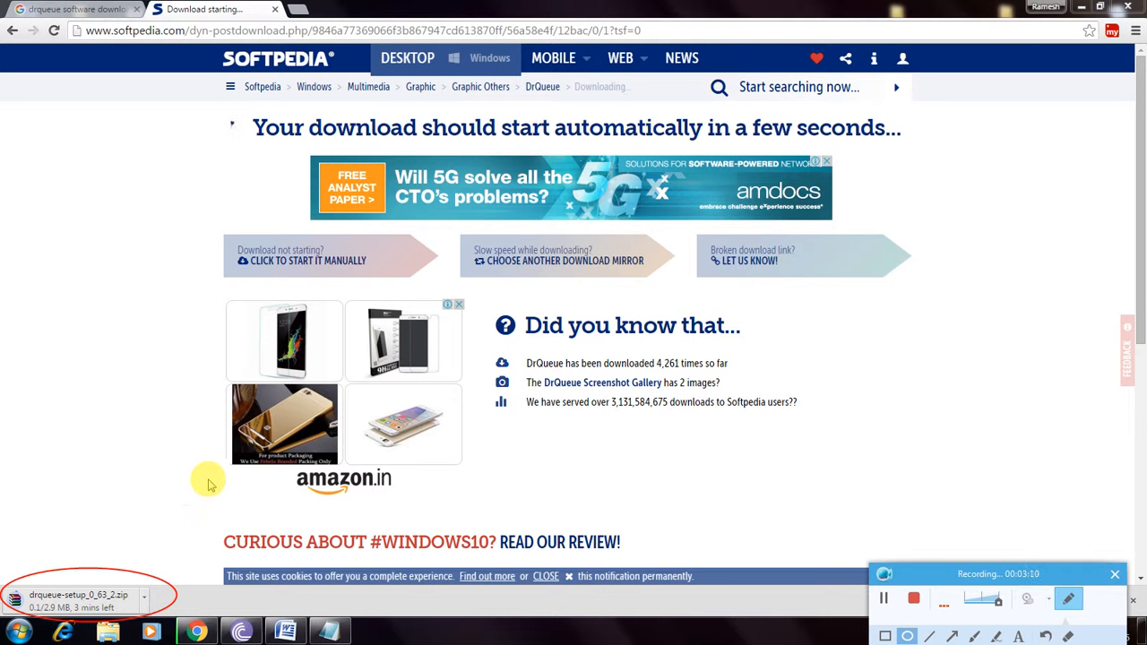